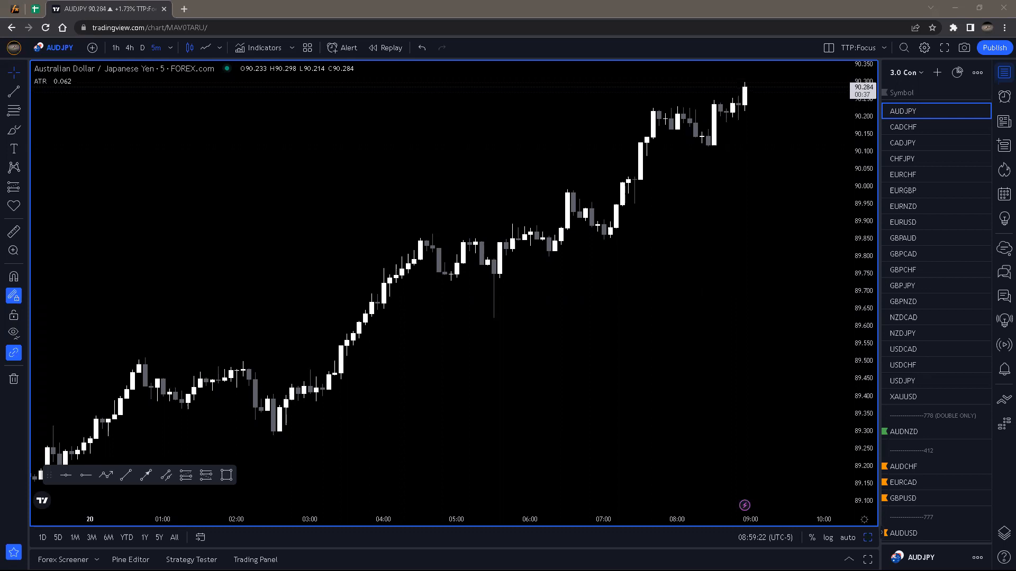
mouse_move(910, 159)
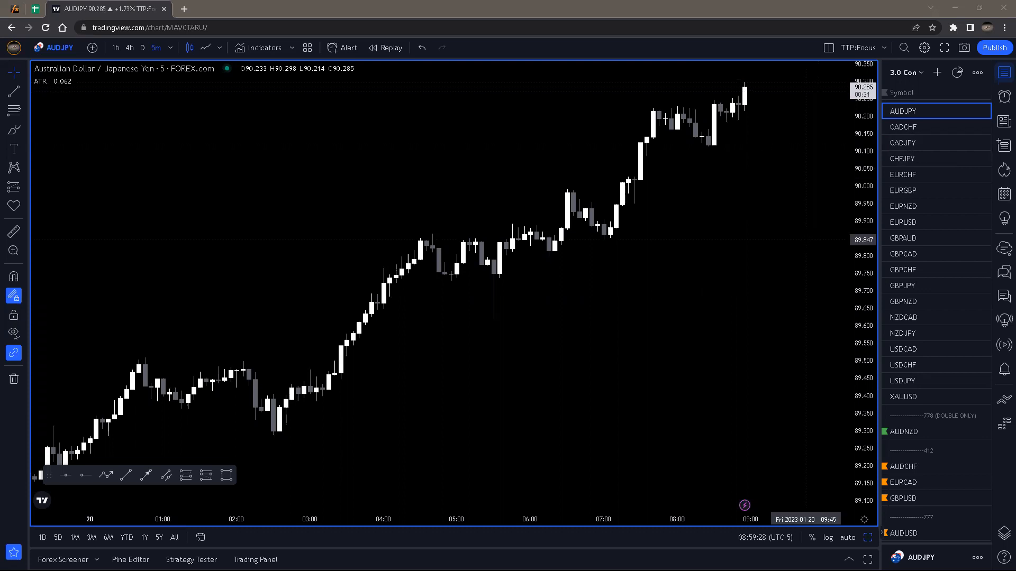
mouse_move(1003, 98)
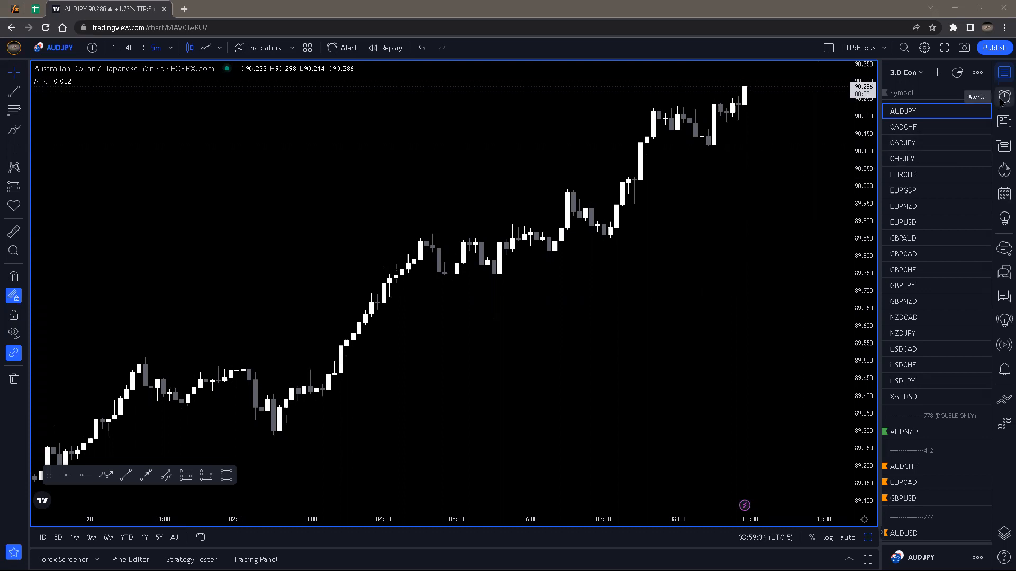
Review the triggered AUDJPY alert on 4-hour candles and delete the stale 88.6–88.9 zone with its alert
left_click(1002, 97)
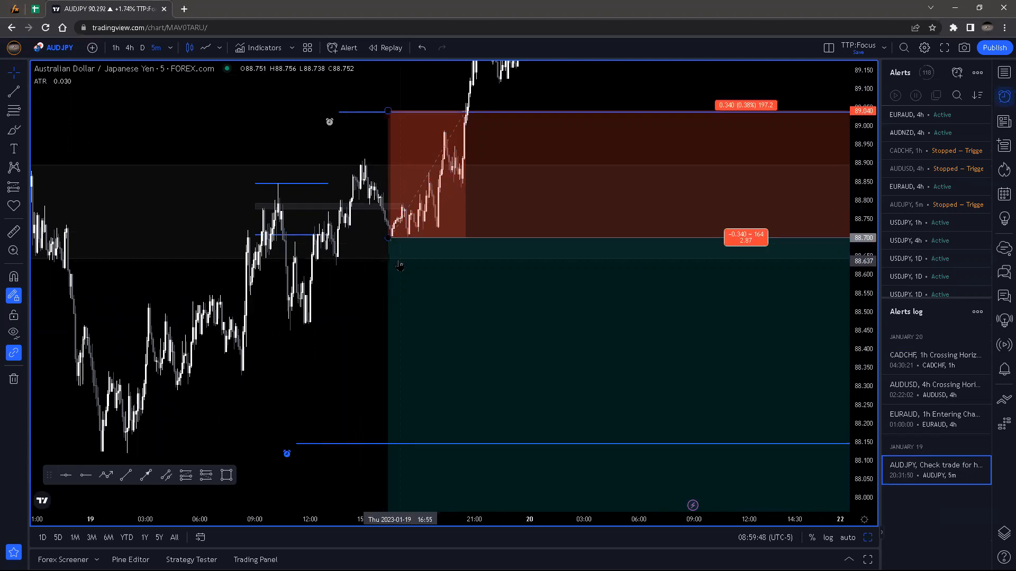
mouse_move(471, 266)
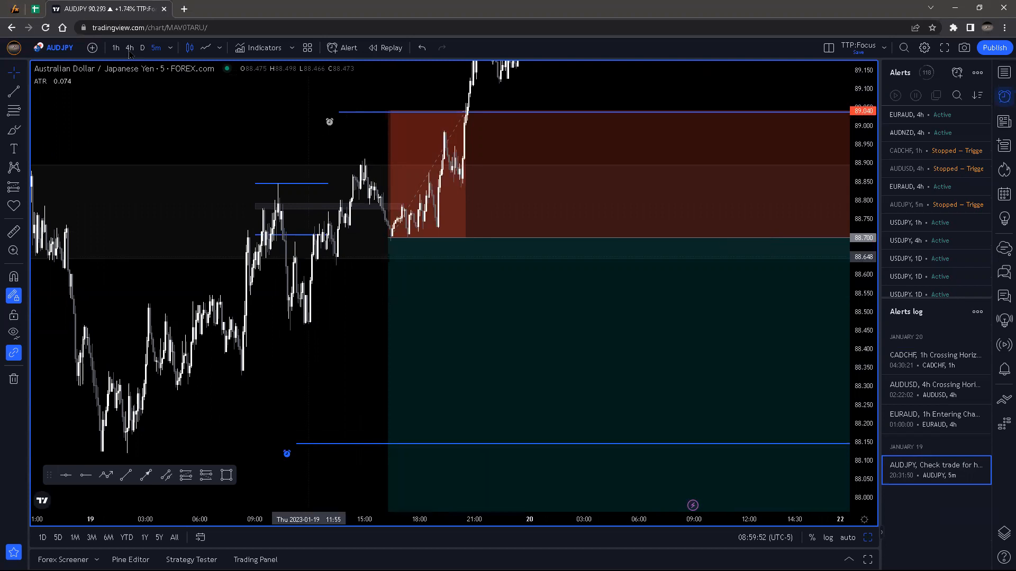
left_click(106, 48)
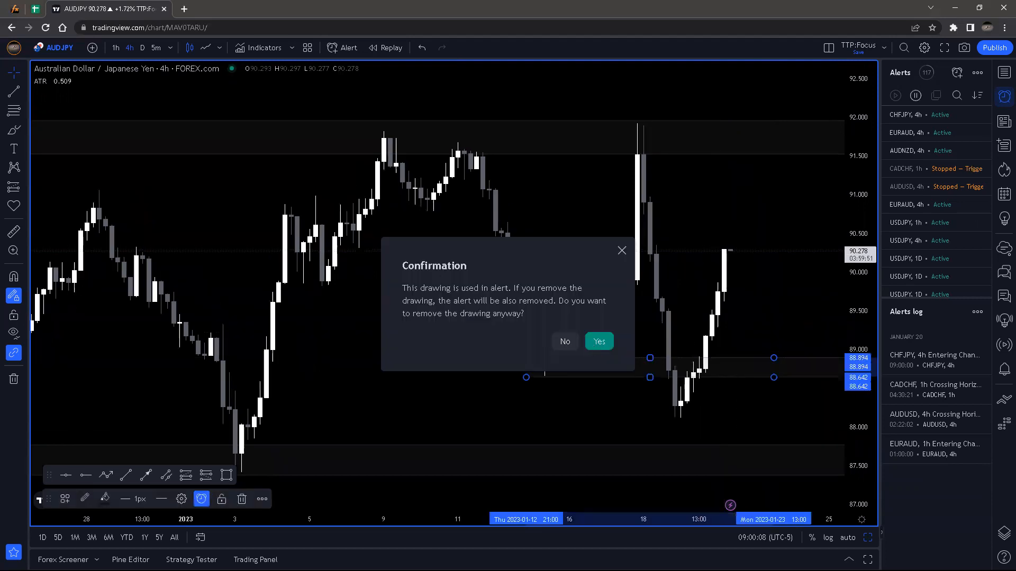
left_click(599, 341)
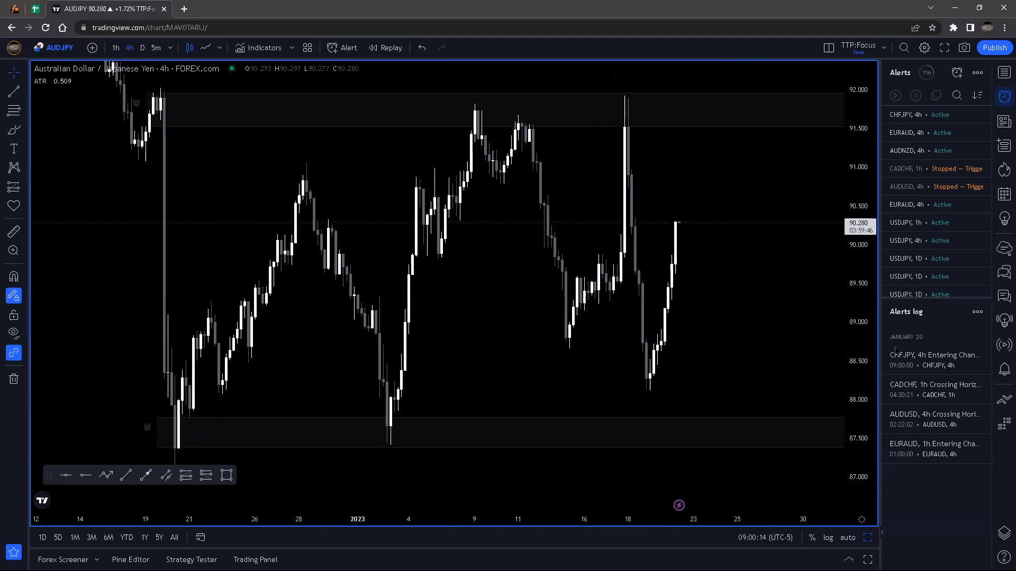
Load the EURAUD 4-hour chart from its 'Entering Channel' log entry
left_click(935, 448)
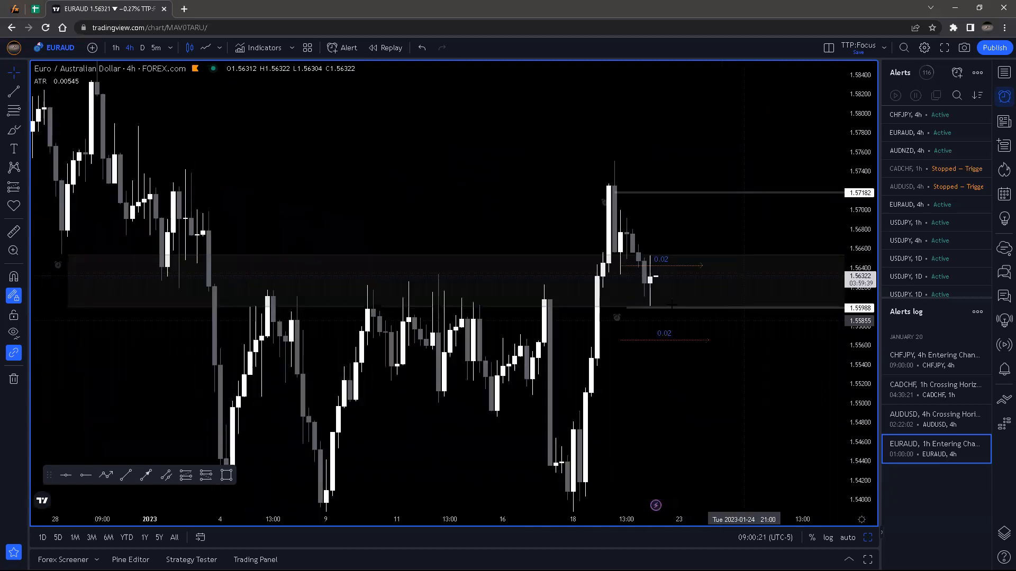
mouse_move(655, 286)
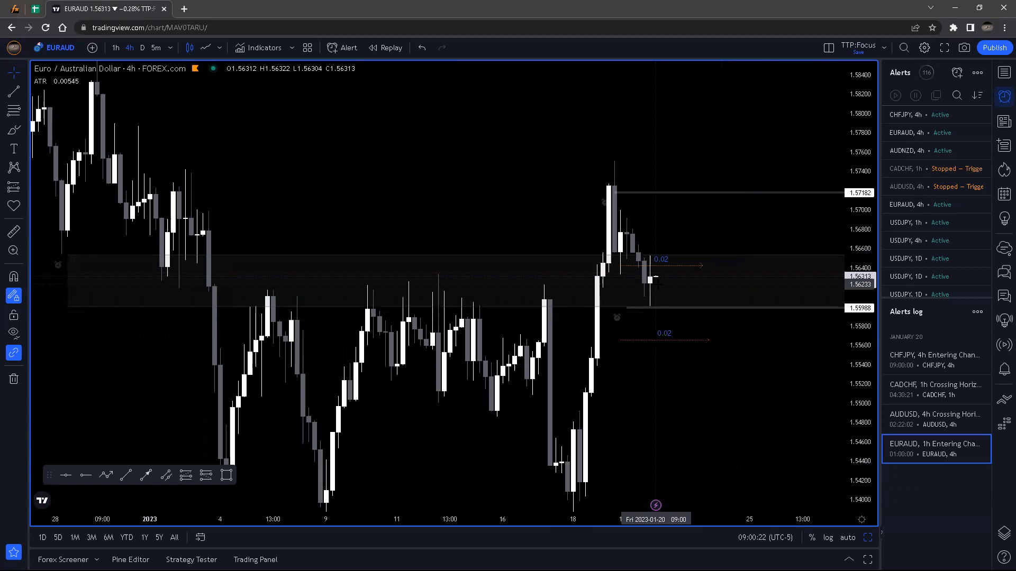
mouse_move(700, 292)
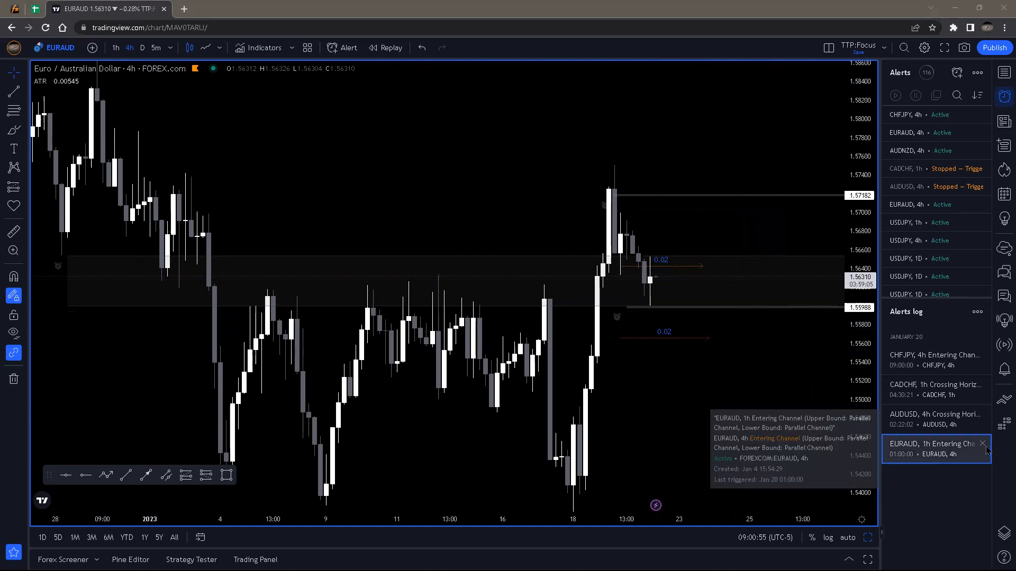
Clear the EURAUD log entry, lower the AUDUSD short's profit target to 0.69040, and view it on 4-hour
left_click(933, 420)
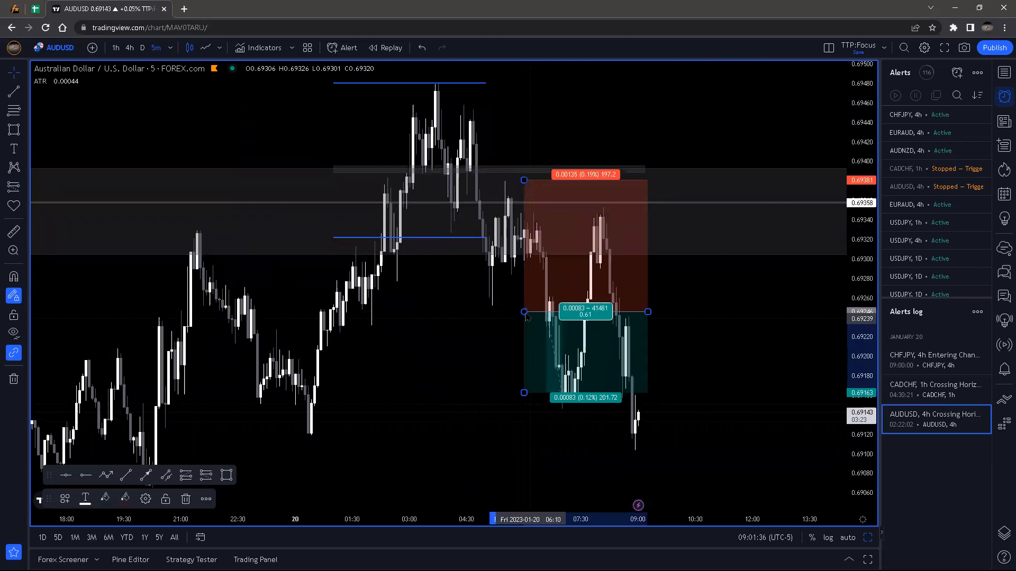
left_click_drag(524, 312, 515, 243)
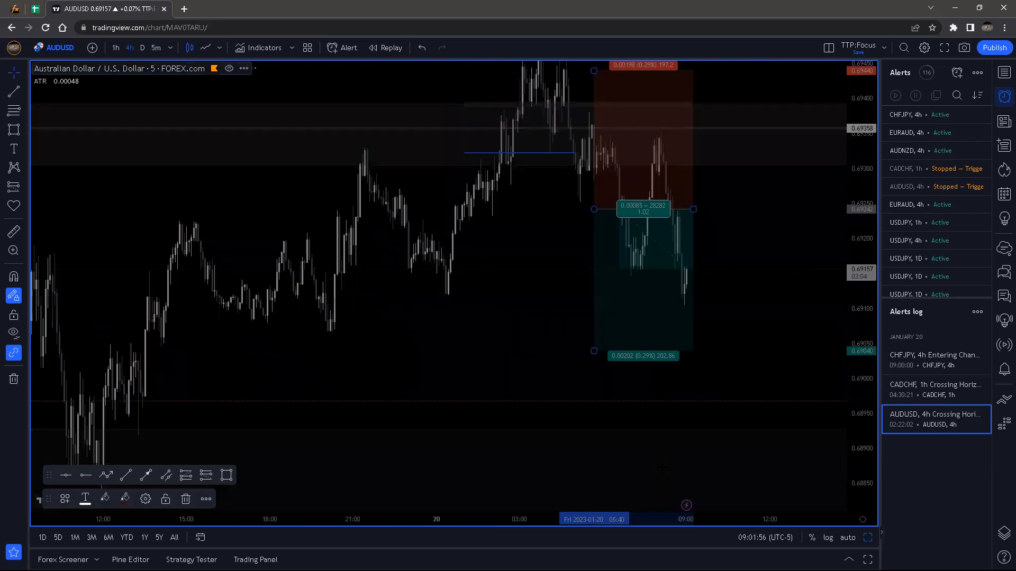
left_click(128, 47)
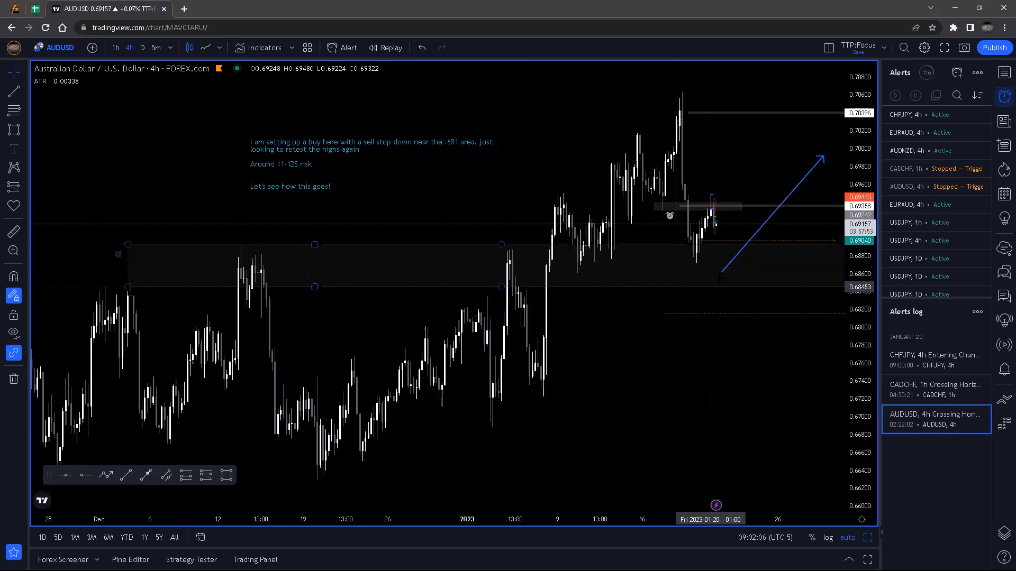
Return AUDUSD to 5-minute candles to review its trade plan
left_click(158, 47)
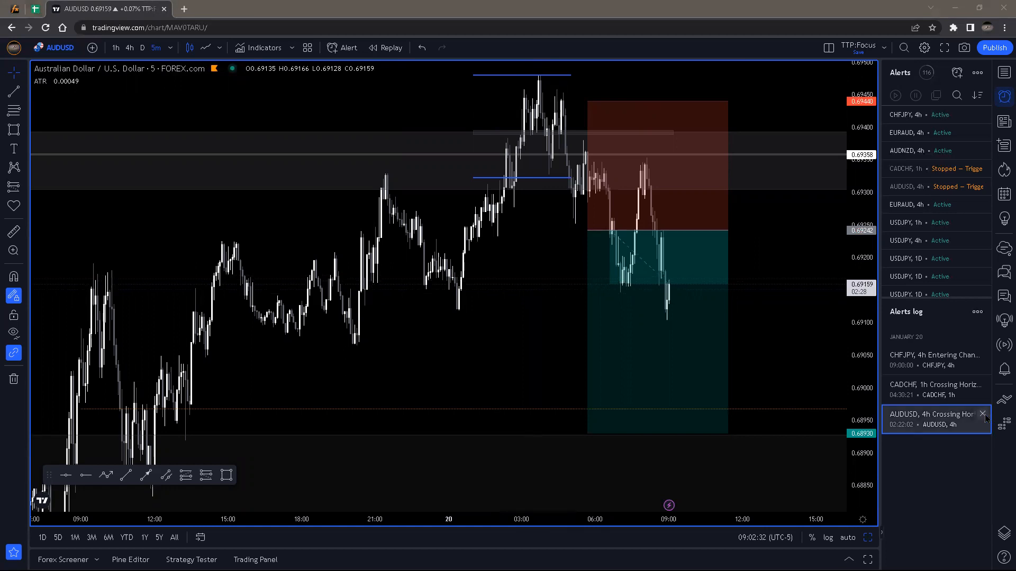
mouse_move(982, 414)
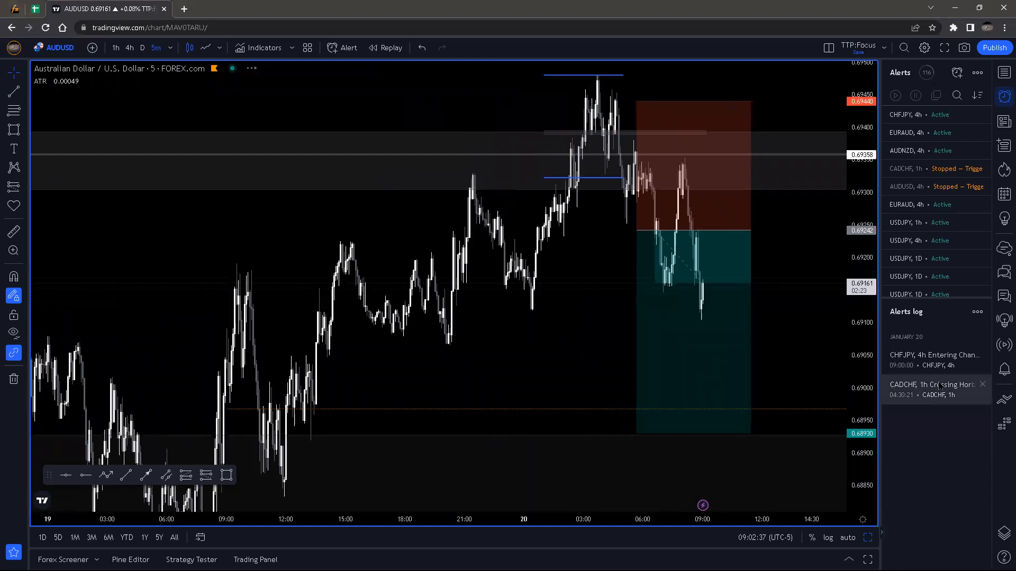
Review the CADCHF alert, clear it from the triggered log, and load the CHFJPY 4-hour chart
left_click(936, 389)
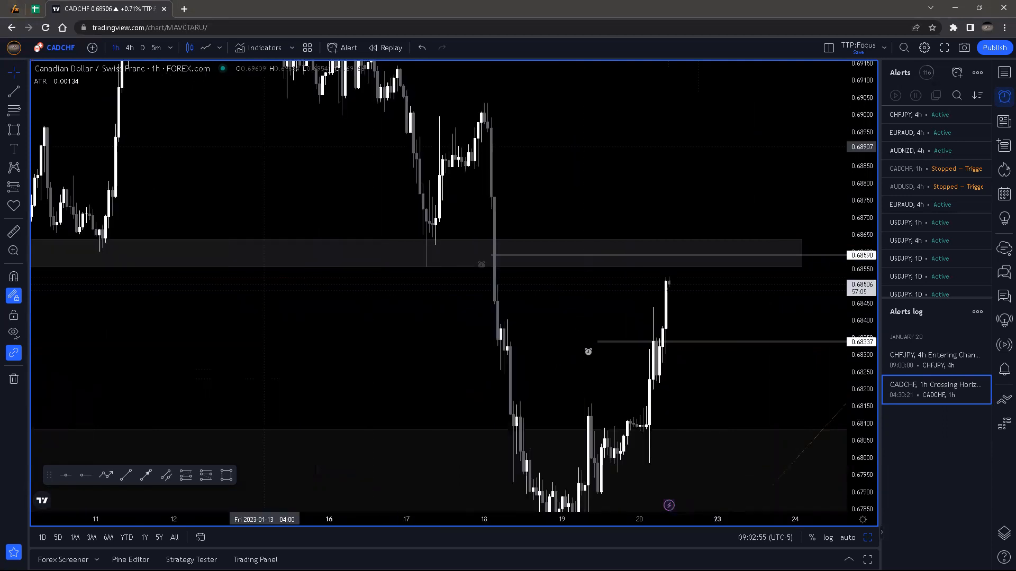
left_click(157, 48)
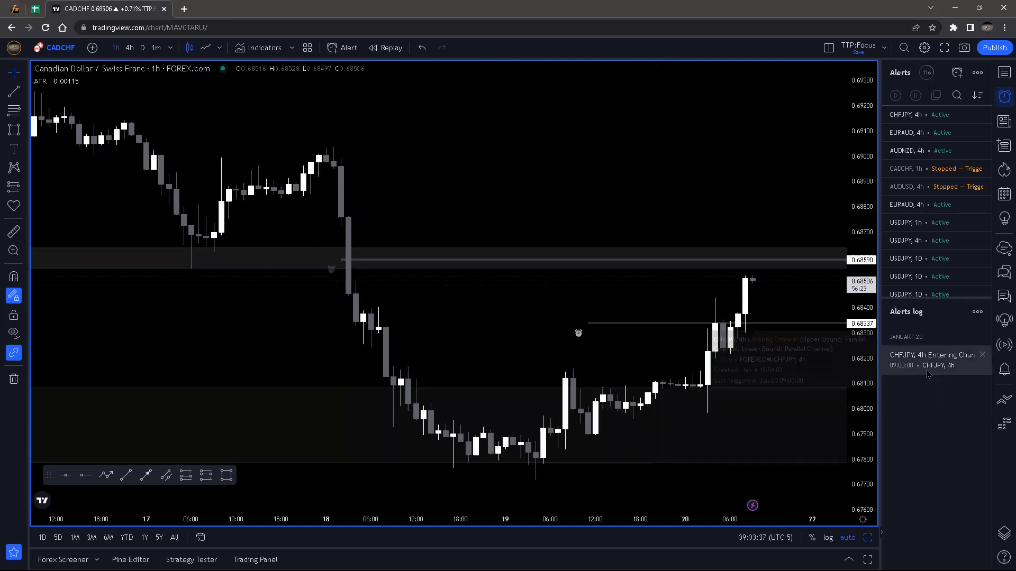
left_click(933, 359)
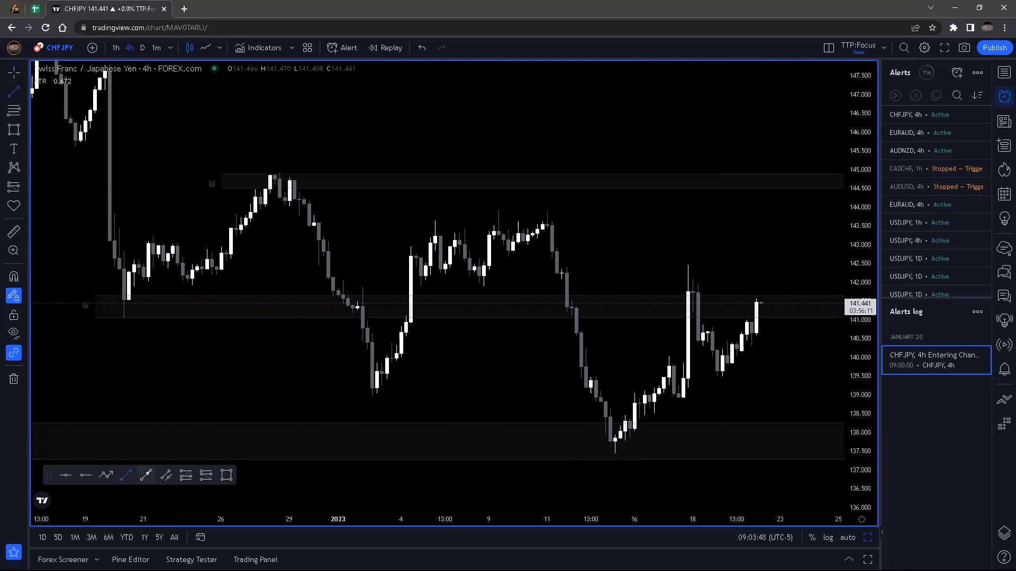
Pan and scroll through the chart to bring the AUDUSD trade plan and upward arrow into view
left_click_drag(623, 467, 800, 323)
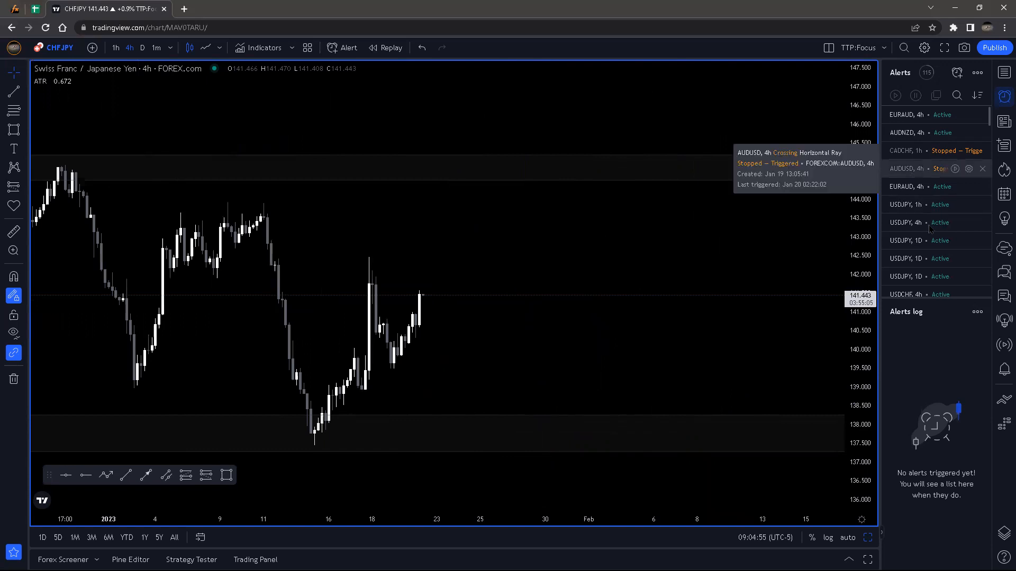
scroll("down", 3)
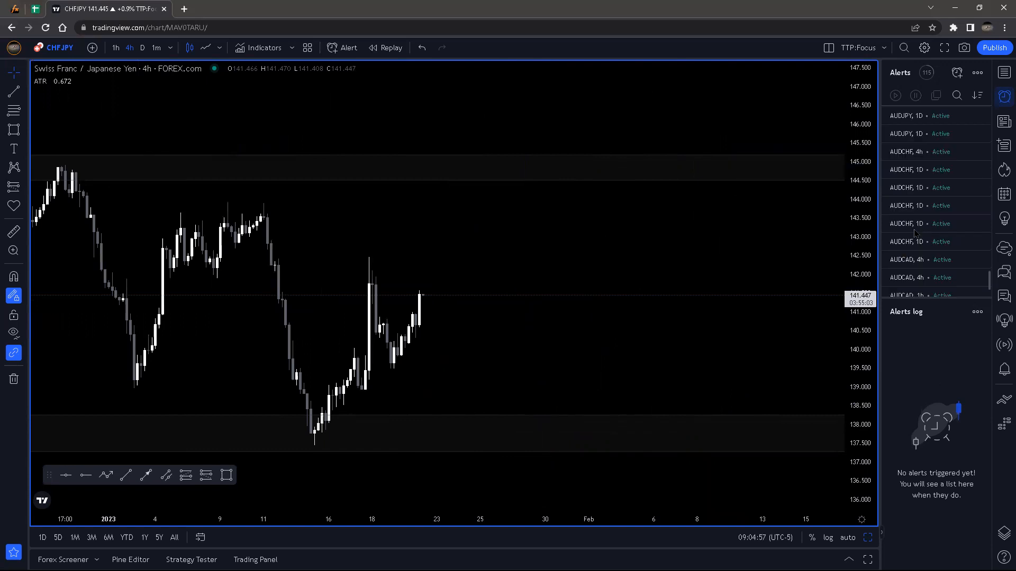
scroll("down", 3)
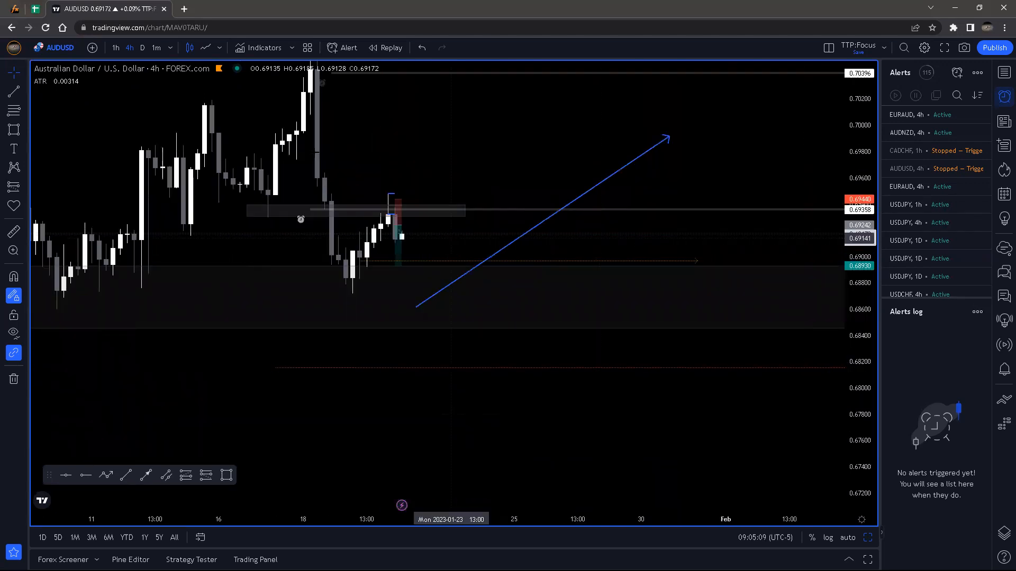
Check AUDUSD on hourly and 4-hour, then remove the stopped alerts and load CADCHF 1-hour
left_click(115, 48)
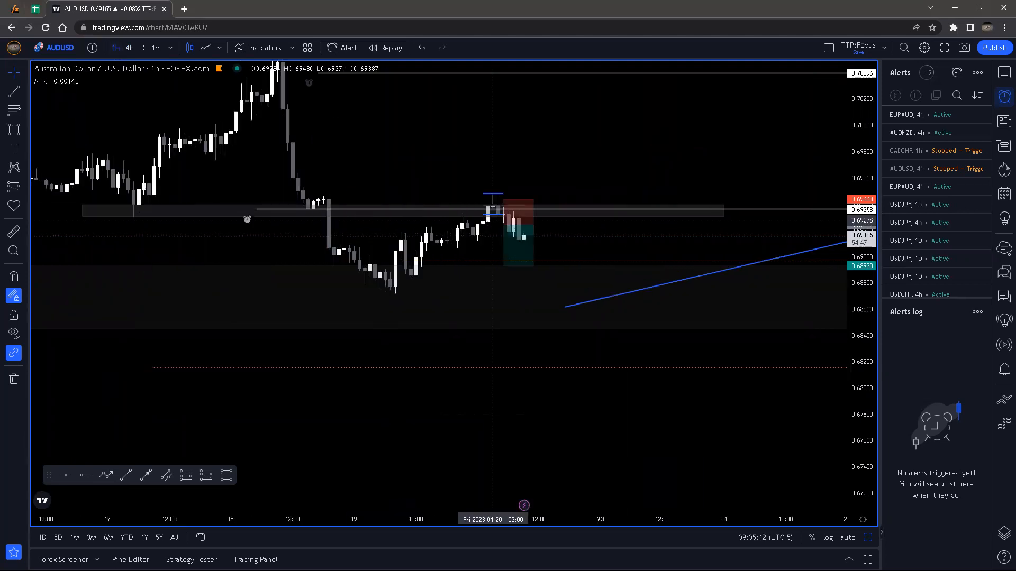
left_click(129, 48)
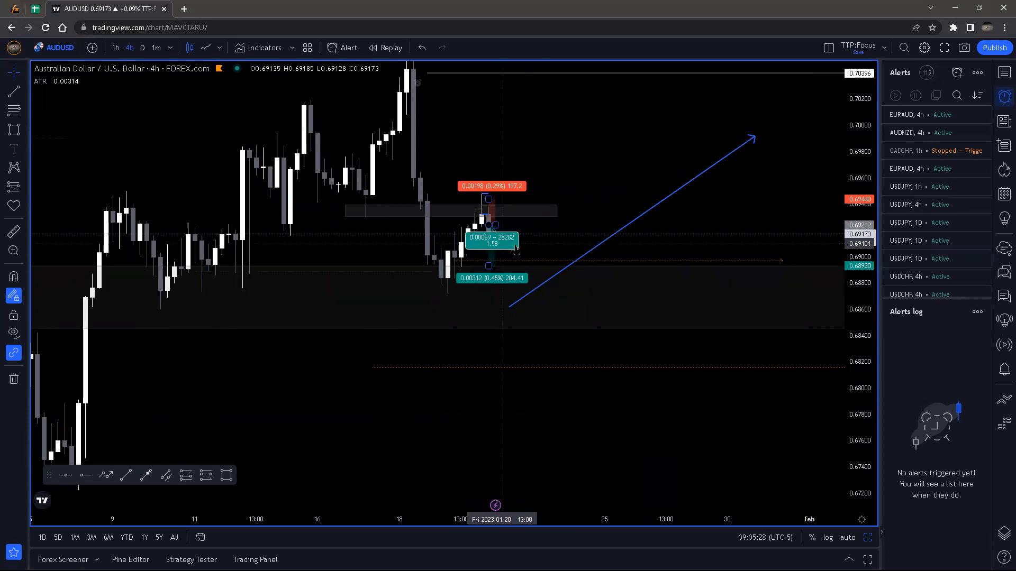
left_click(928, 150)
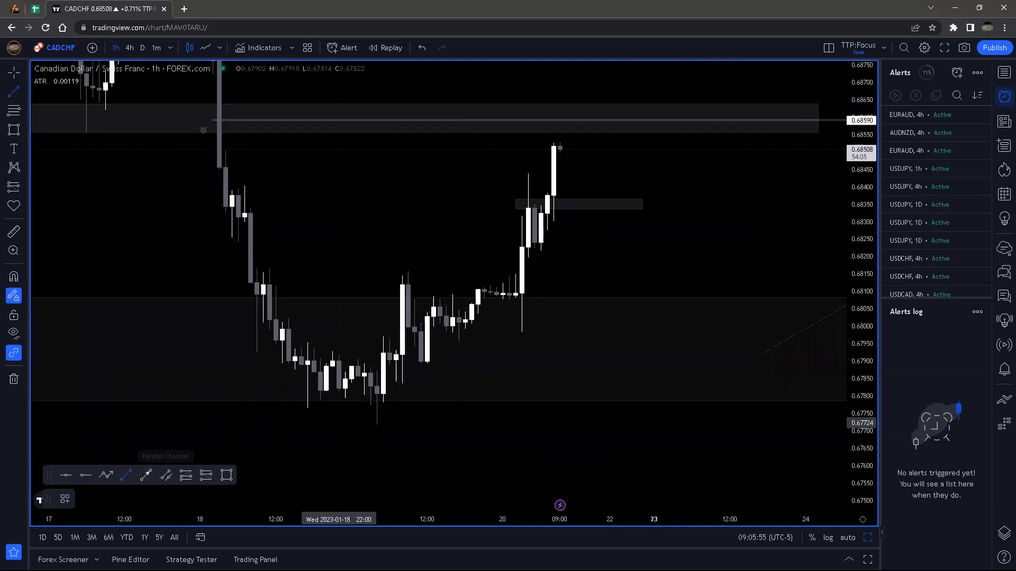
Draw a rising trend line from the Jan 19 low under the CADCHF lows and adjust its end
left_click_drag(382, 433, 696, 141)
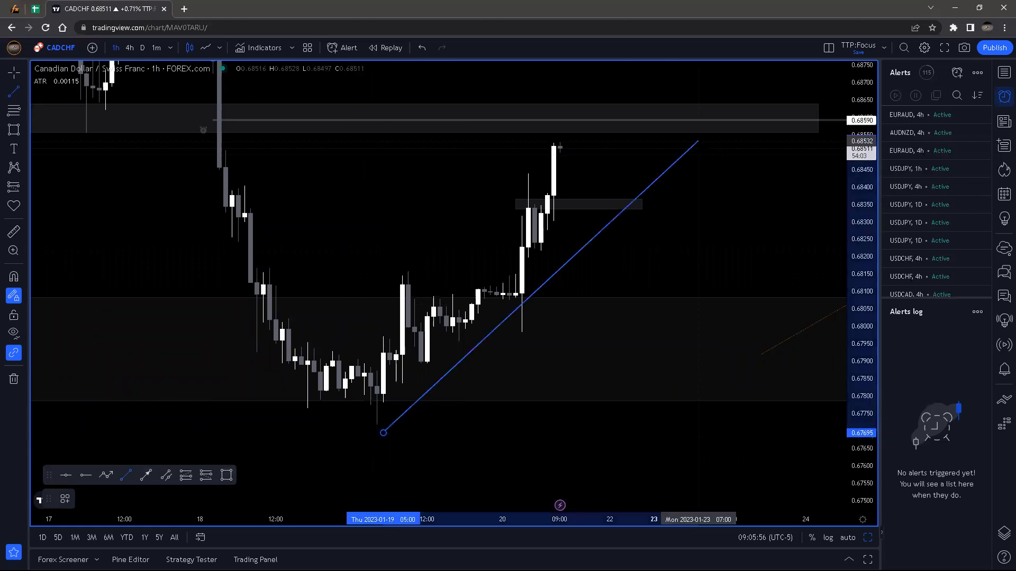
left_click_drag(695, 144, 710, 156)
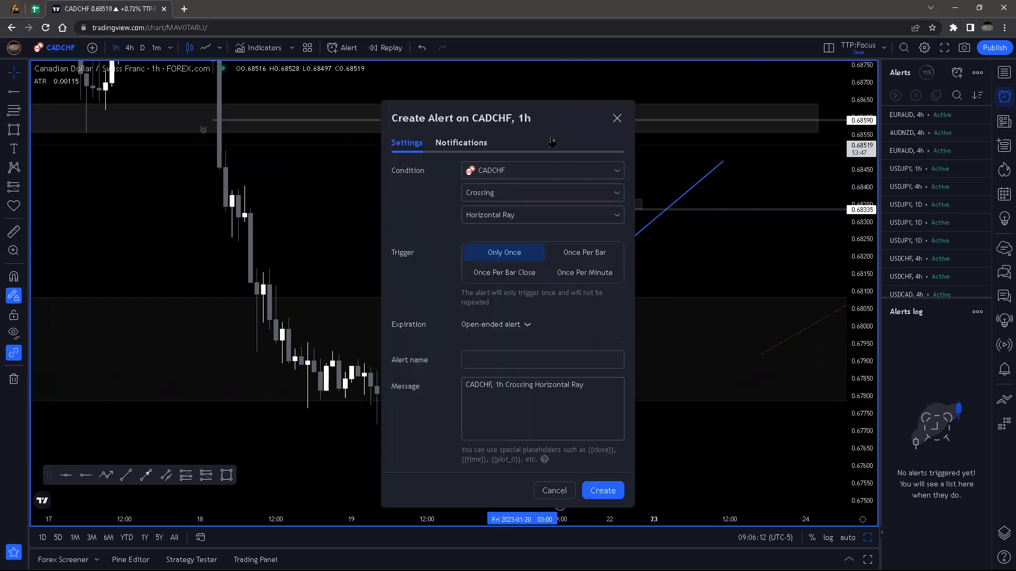
Create the one-time CADCHF crossing-horizontal-ray alert
left_click(603, 491)
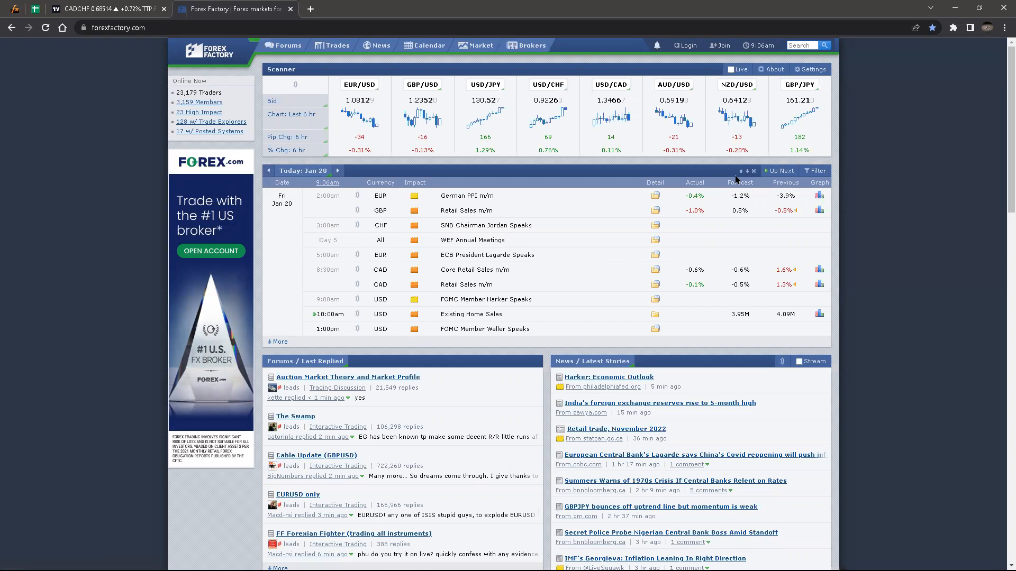
mouse_move(389, 309)
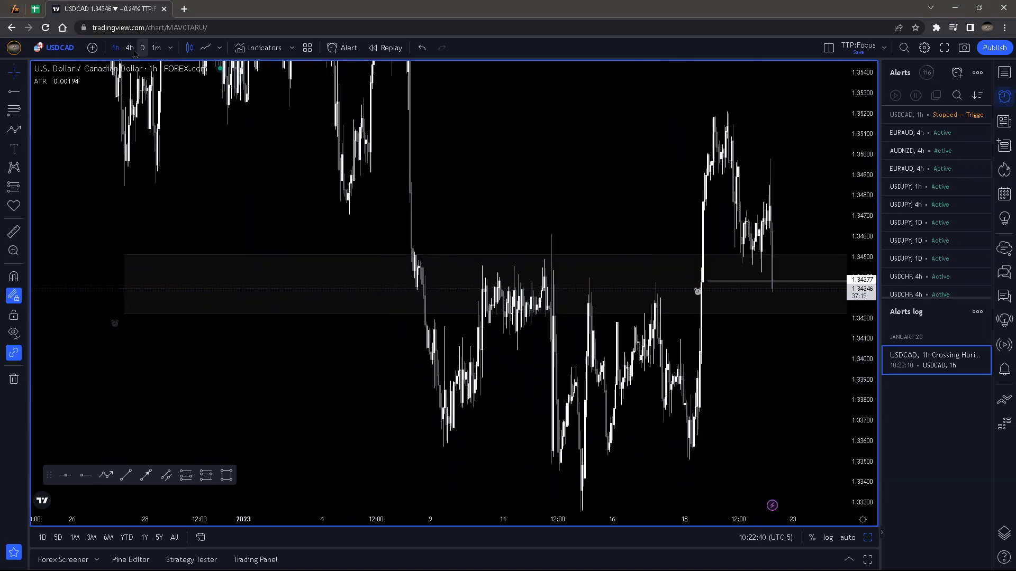
Compare USDCAD across daily, 4-hour and hourly views, ending on the 4-hour chart
left_click(129, 48)
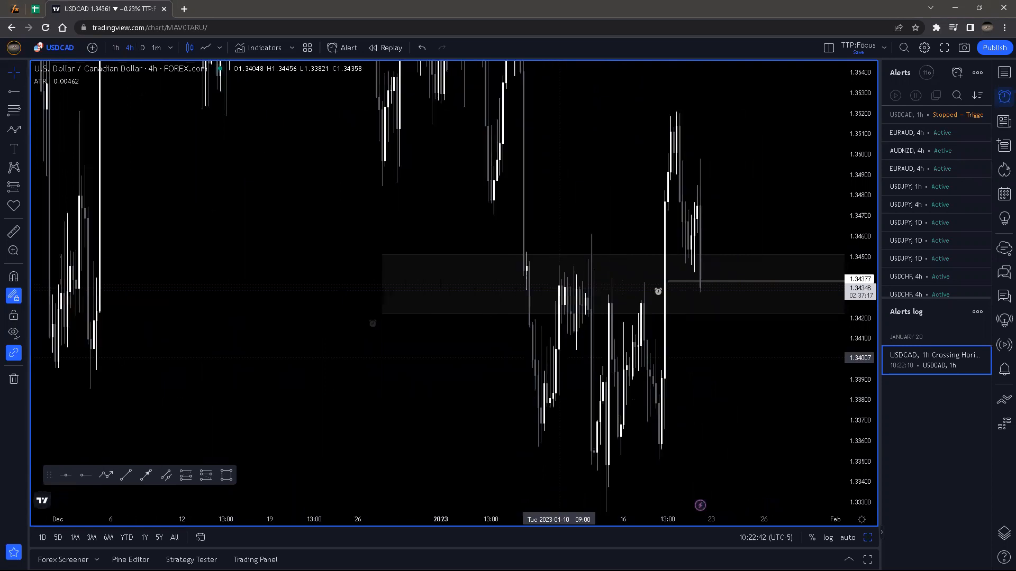
left_click(141, 47)
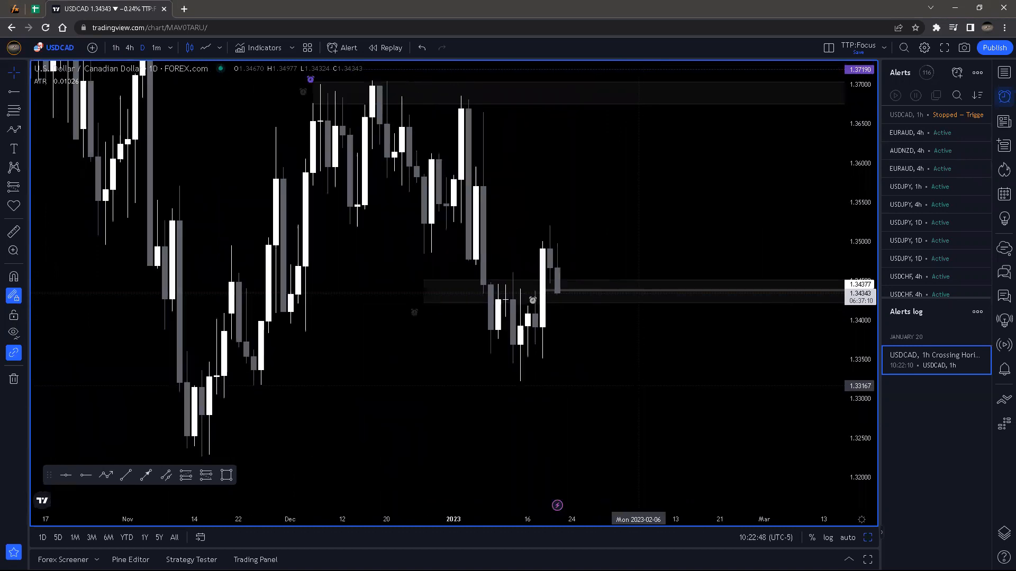
left_click(130, 47)
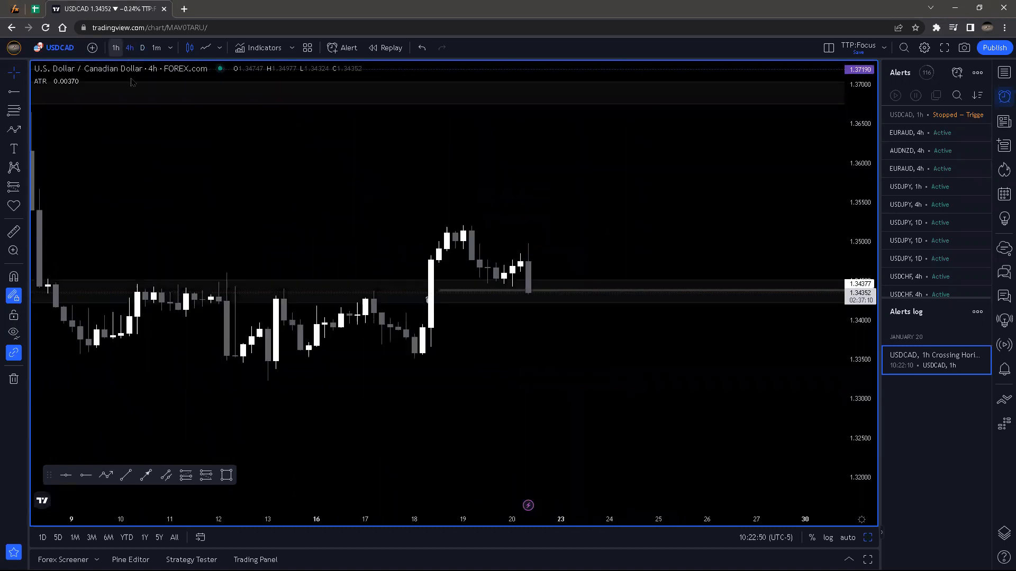
left_click(116, 48)
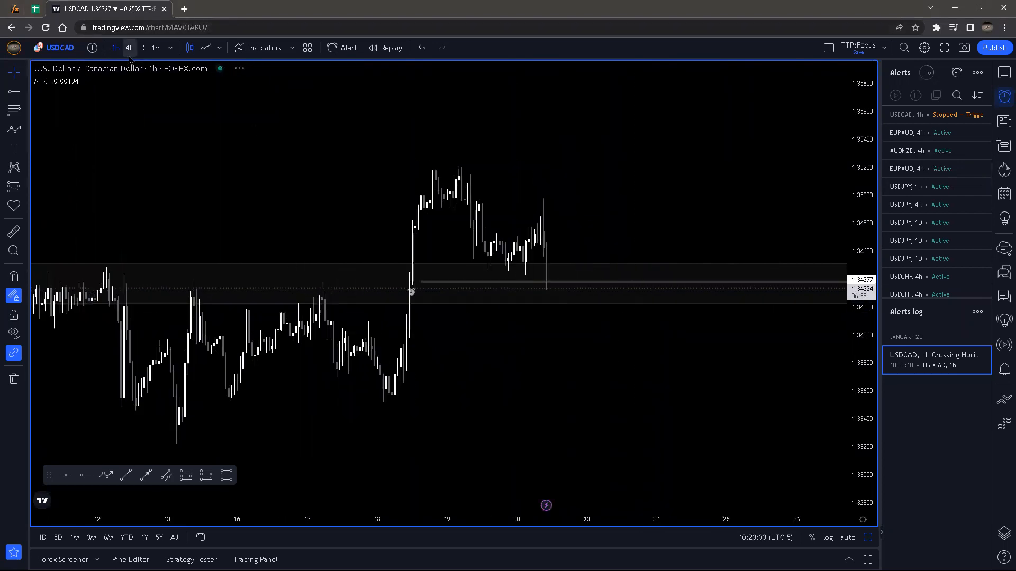
left_click(130, 48)
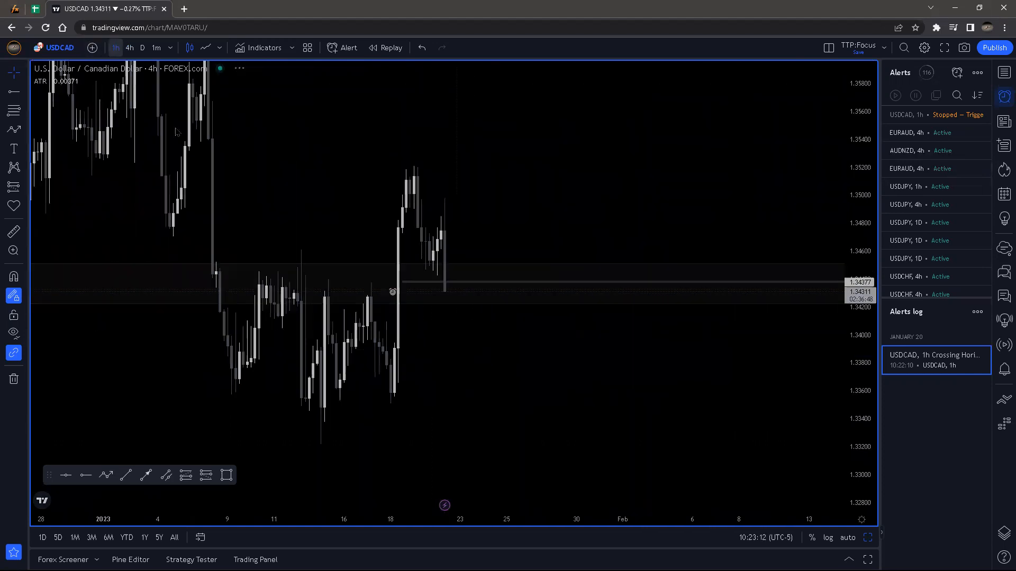
left_click(116, 48)
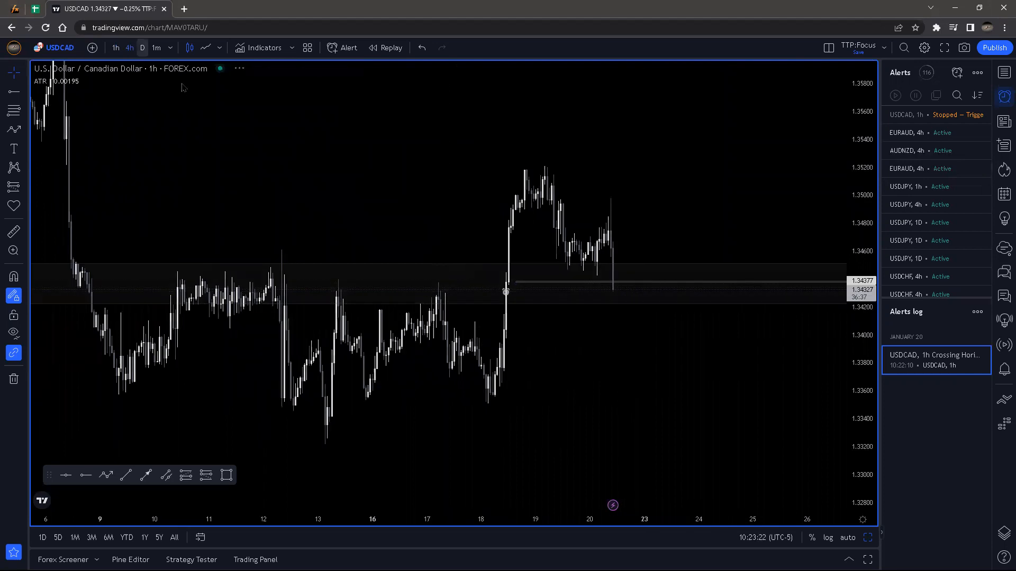
left_click(130, 48)
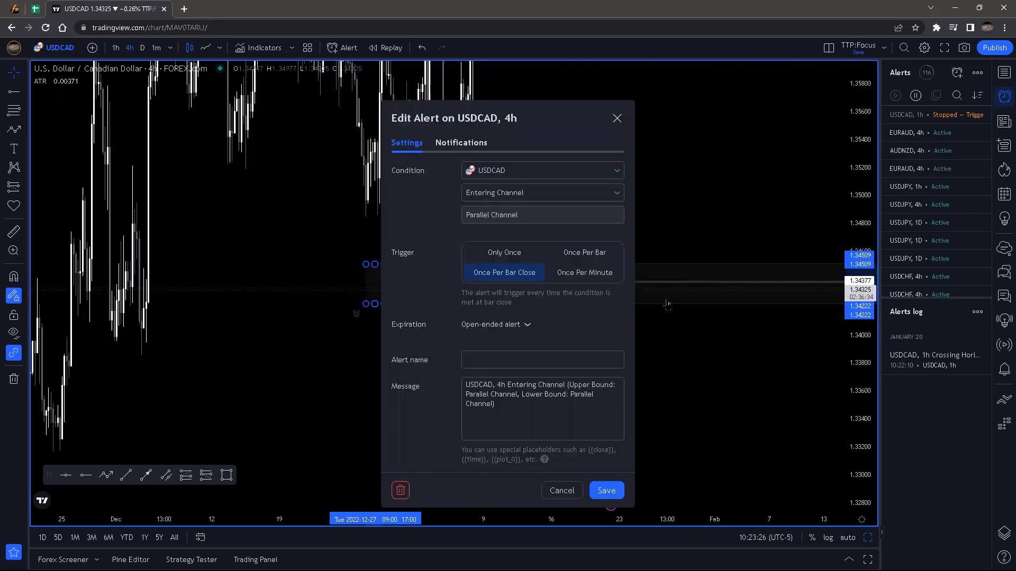
Dismiss the Edit Alert dialog for the stopped USDCAD 1-hour alert
left_click(562, 491)
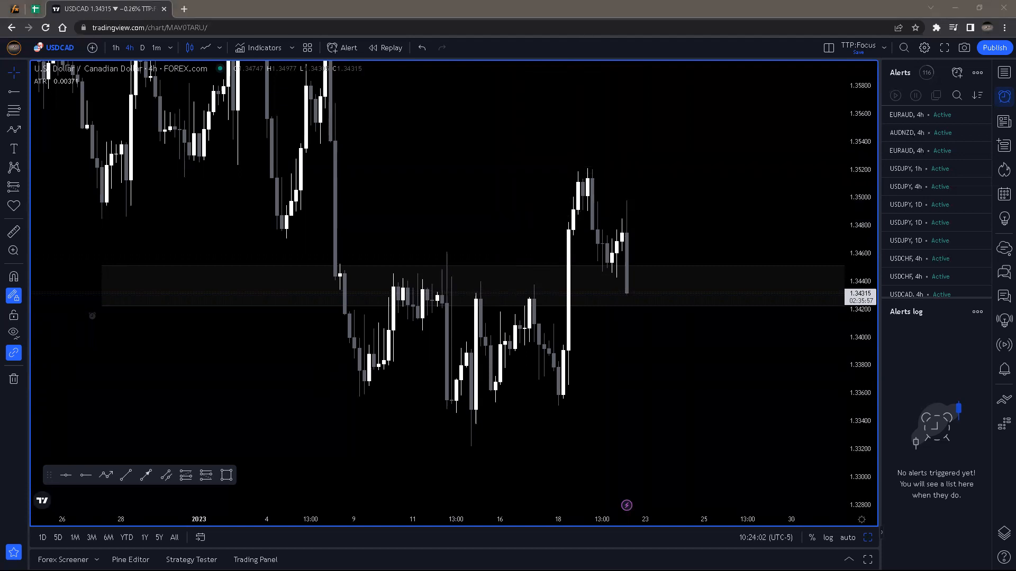
mouse_move(627, 328)
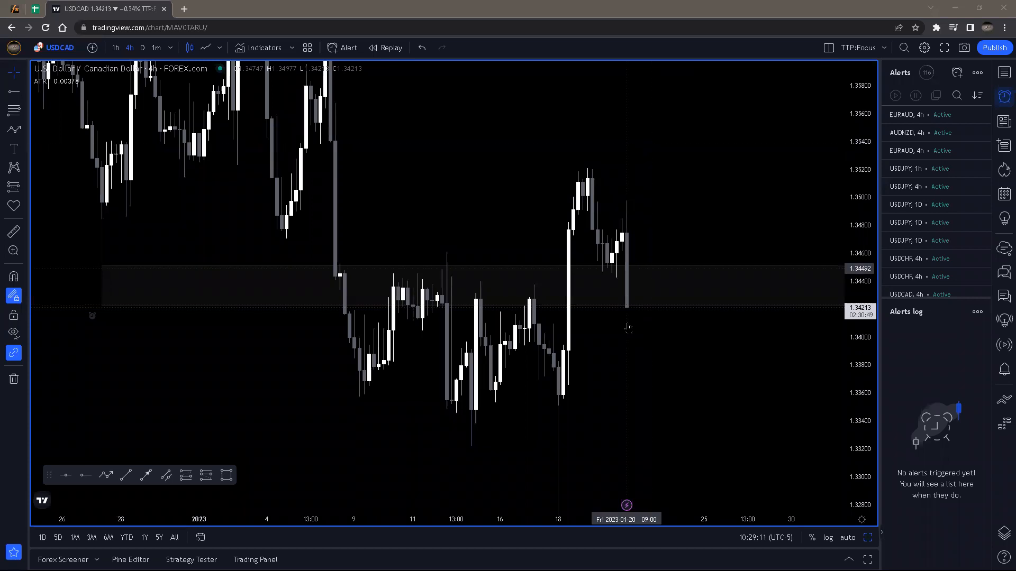